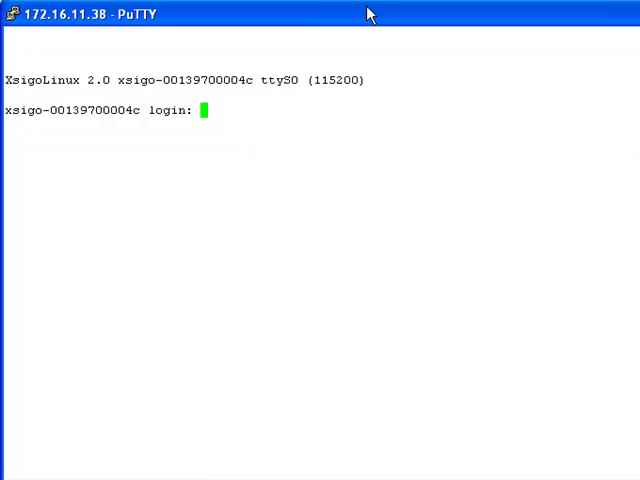
# Log in to the Xsigo director as admin with its password.
pyautogui.write('admin')
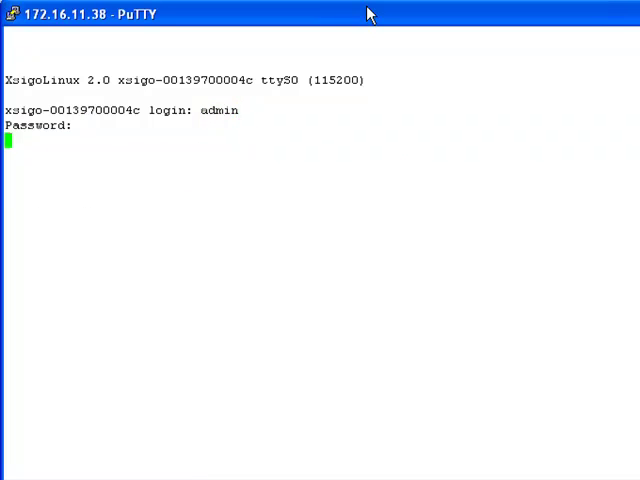
pyautogui.press('Return')
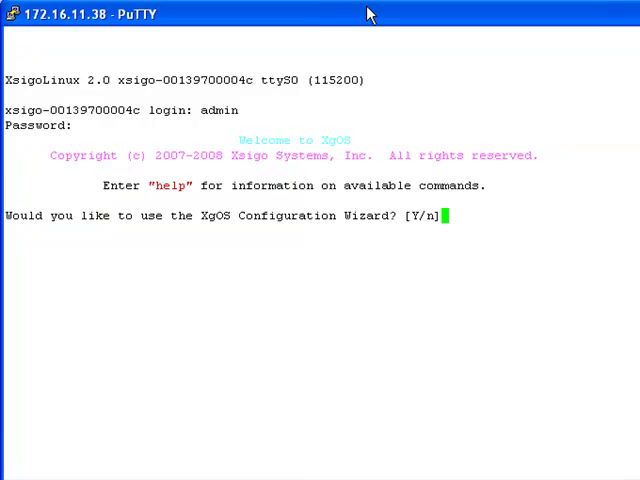
# Answer Y to launch the wizard, then set hostname dot and domain education.xsigo.com.
pyautogui.write('Y')
pyautogui.write('do')
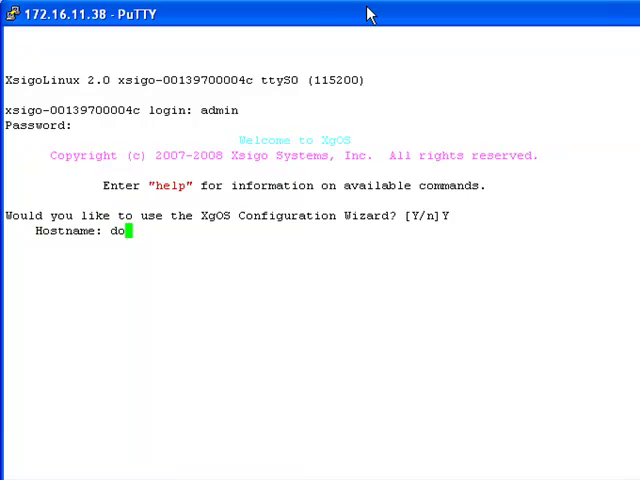
pyautogui.press('Return')
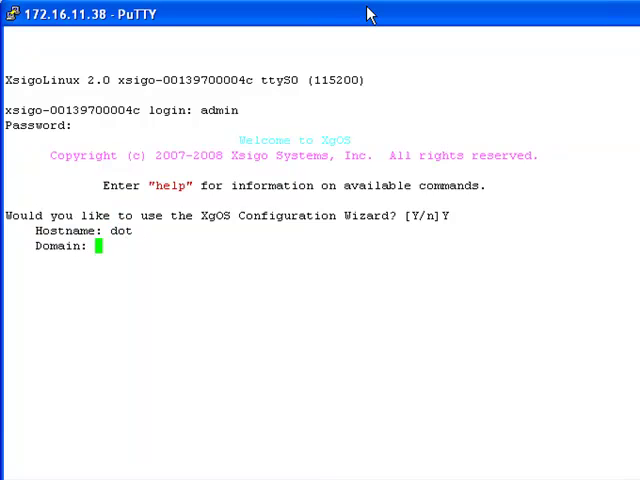
pyautogui.write('education.xsigo.com')
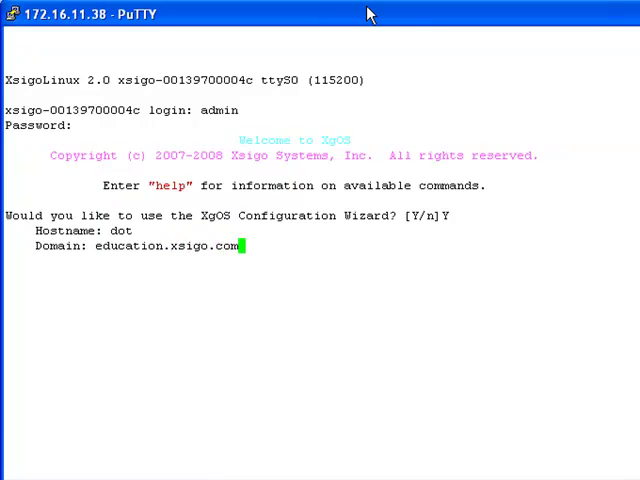
pyautogui.press('Return')
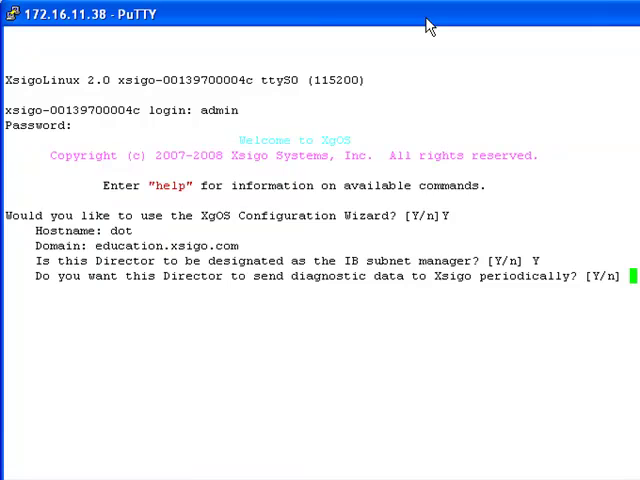
# Answer Y to diagnostic data, then set and confirm the root, admin and recovery passwords.
pyautogui.write('Y')
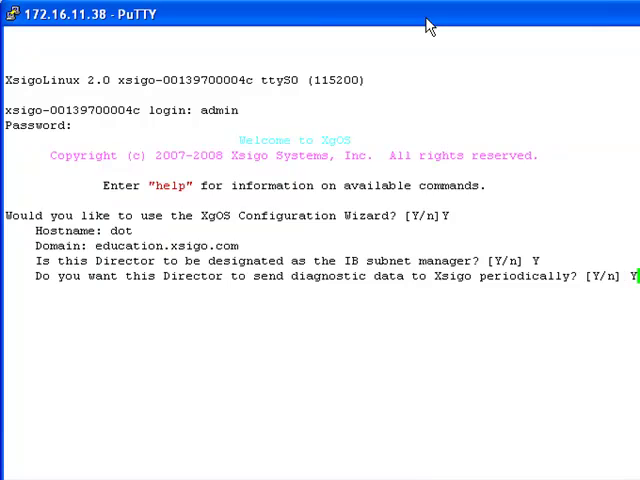
pyautogui.press('Return')
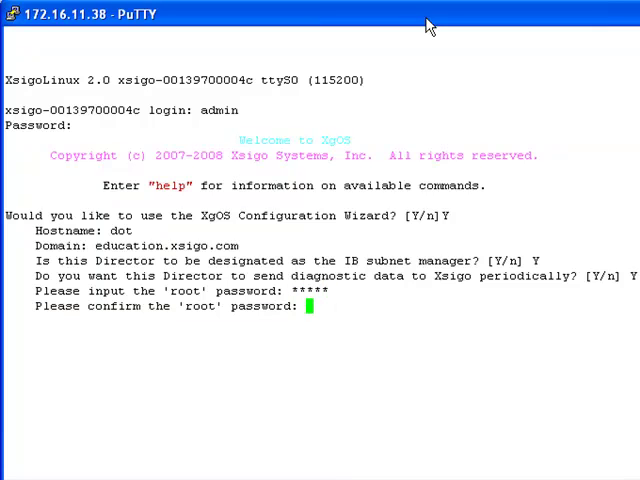
pyautogui.press('Return')
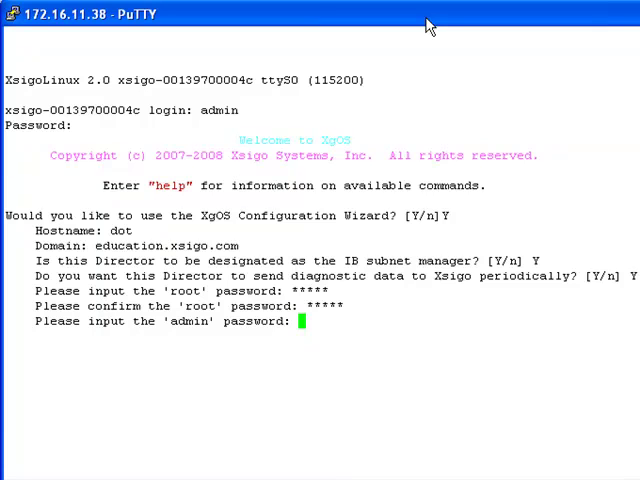
pyautogui.write('*****')
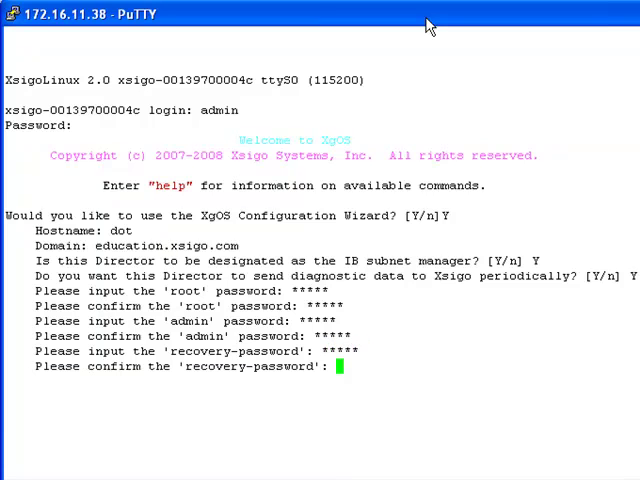
pyautogui.press('Return')
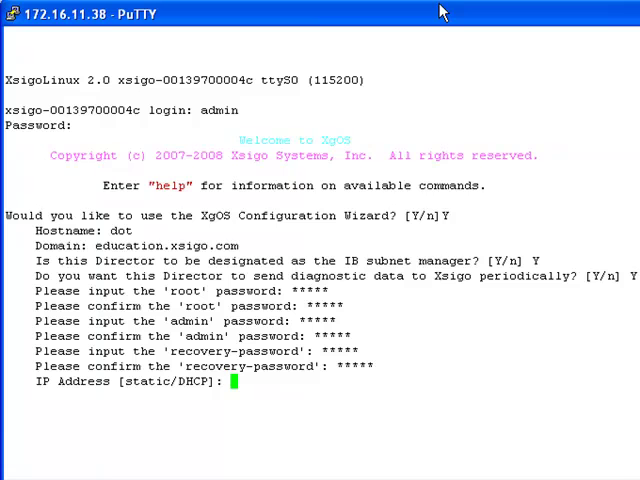
# Choose DHCP for IP addressing, skip the NTP server, and enter timezone PST8PDT.
pyautogui.write('DHC')
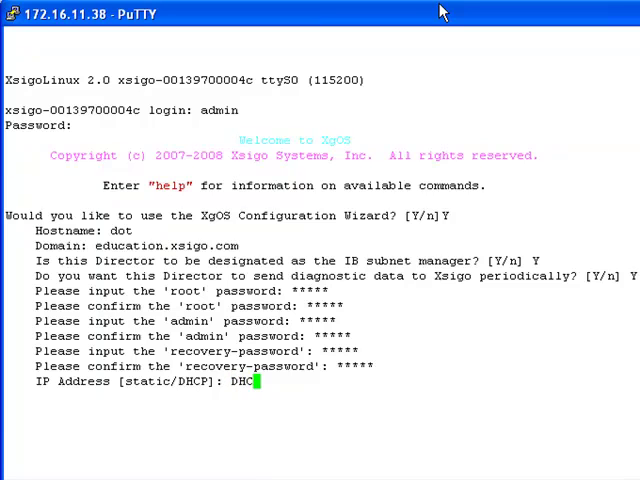
pyautogui.press('Return')
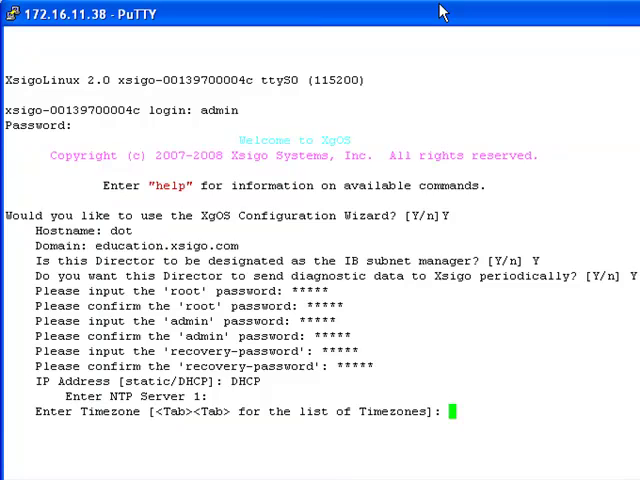
pyautogui.write('PST')
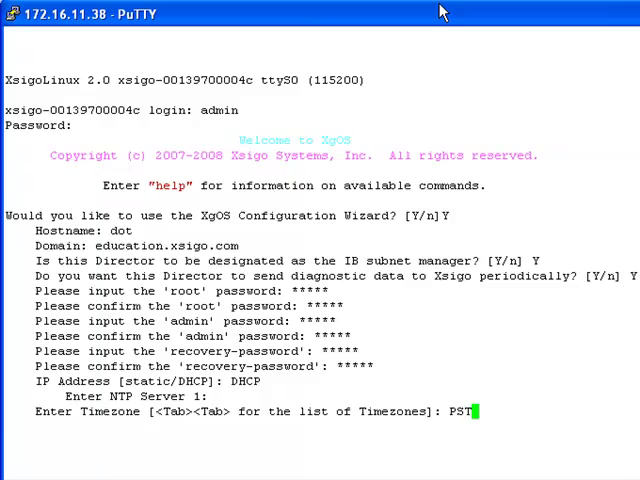
pyautogui.write('8PDT')
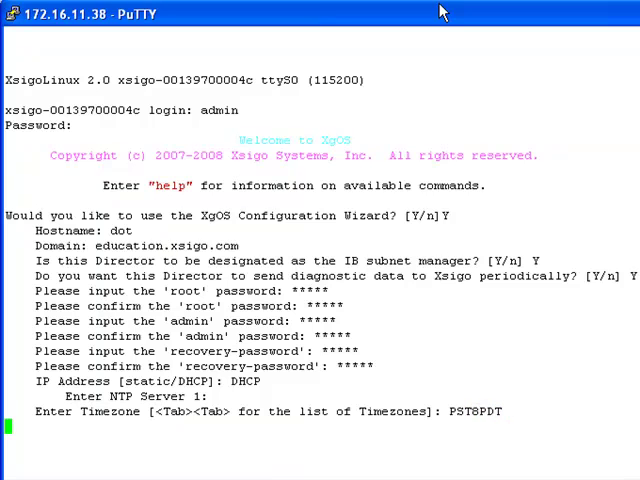